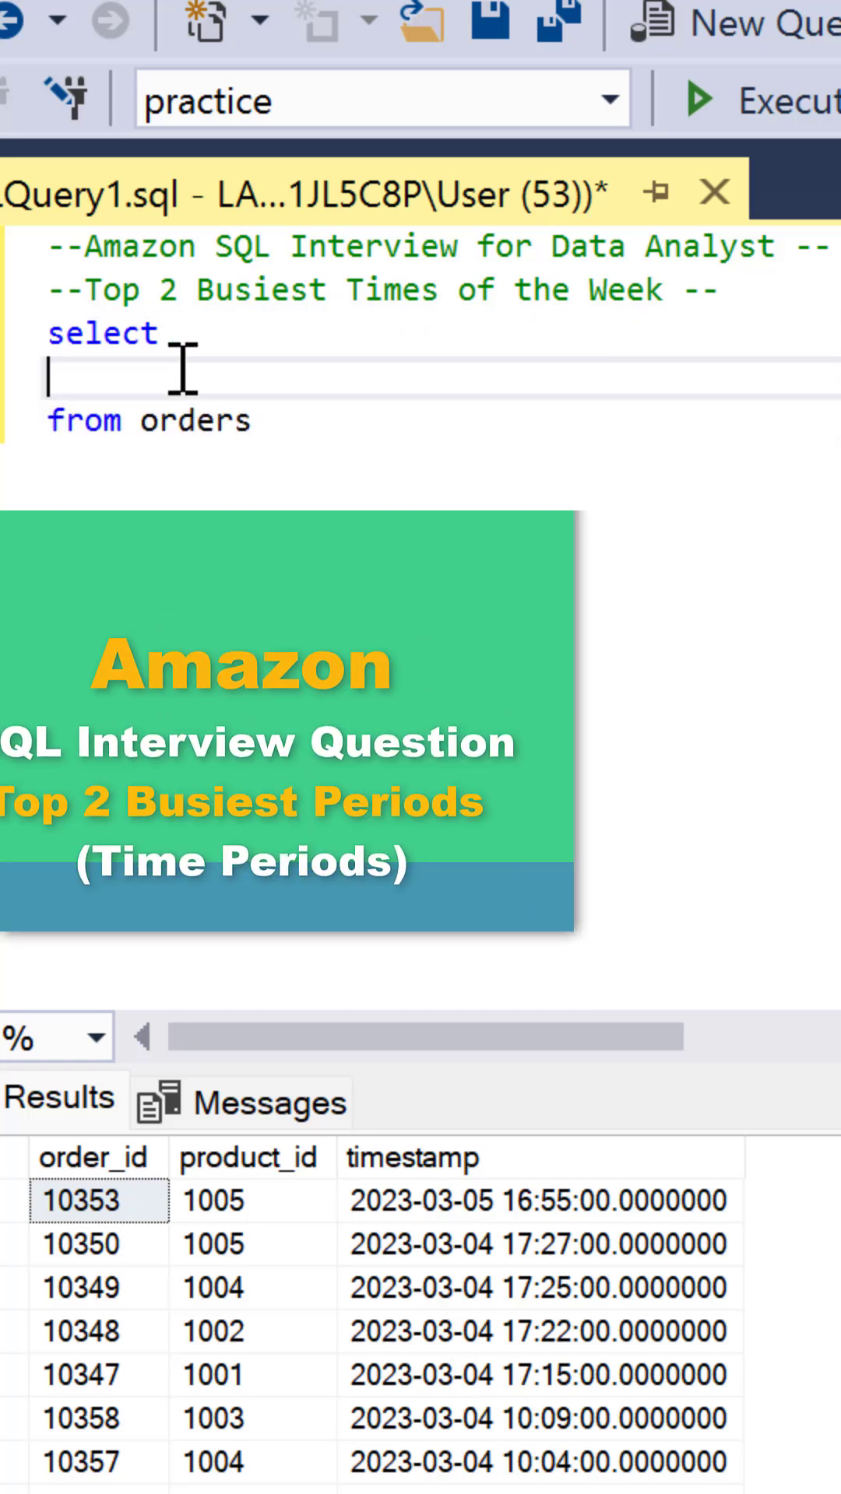
Add format(timestamp,'dddd') as day_of_week and begin a case on datepart(hour, ...)
text(format(timestamp,'dddd') as day)
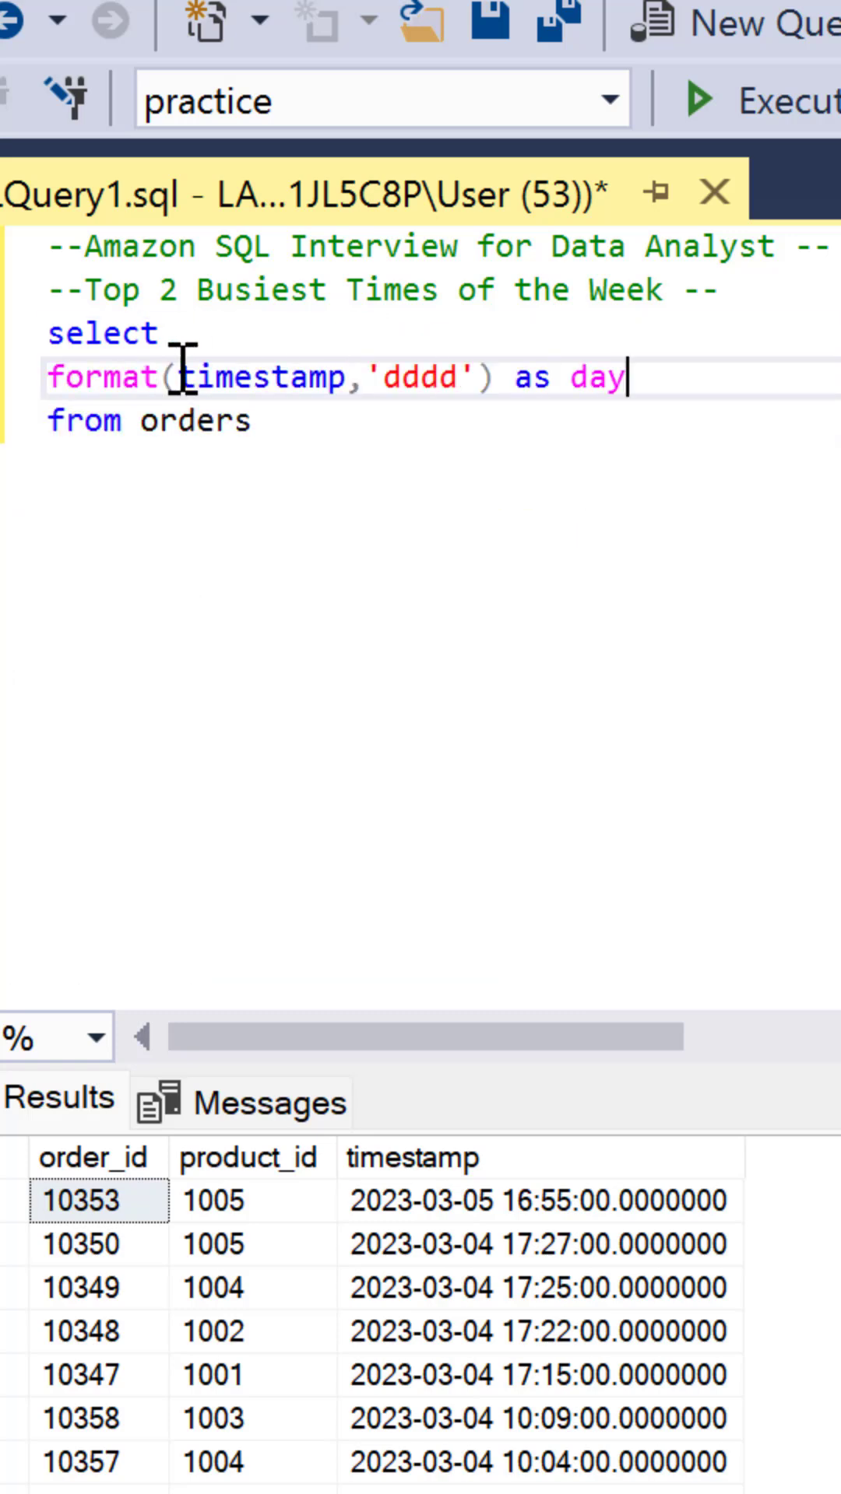
text(_of_week,)
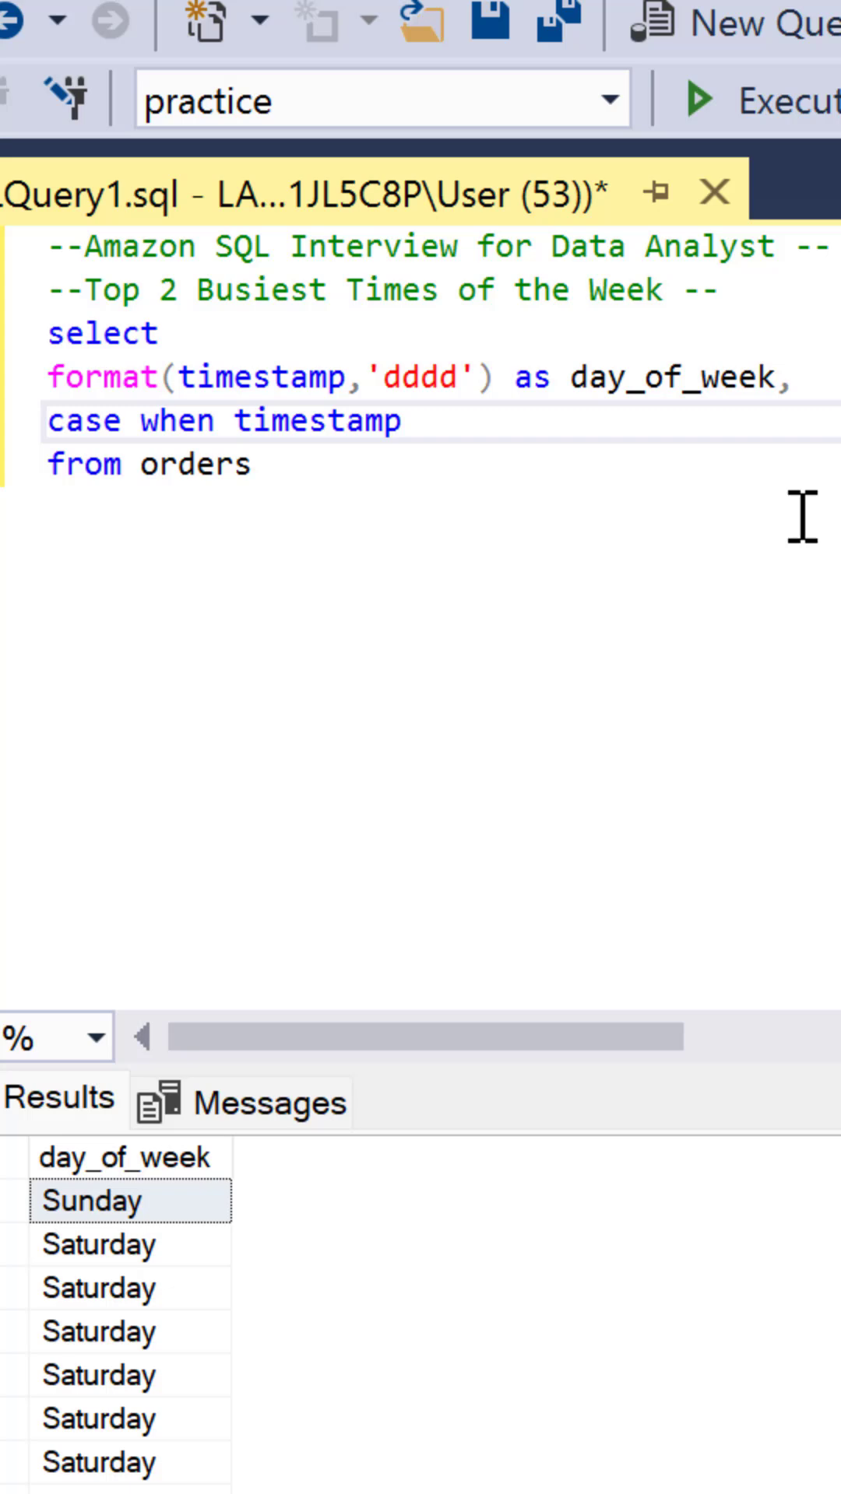
text(datepart(hour,)
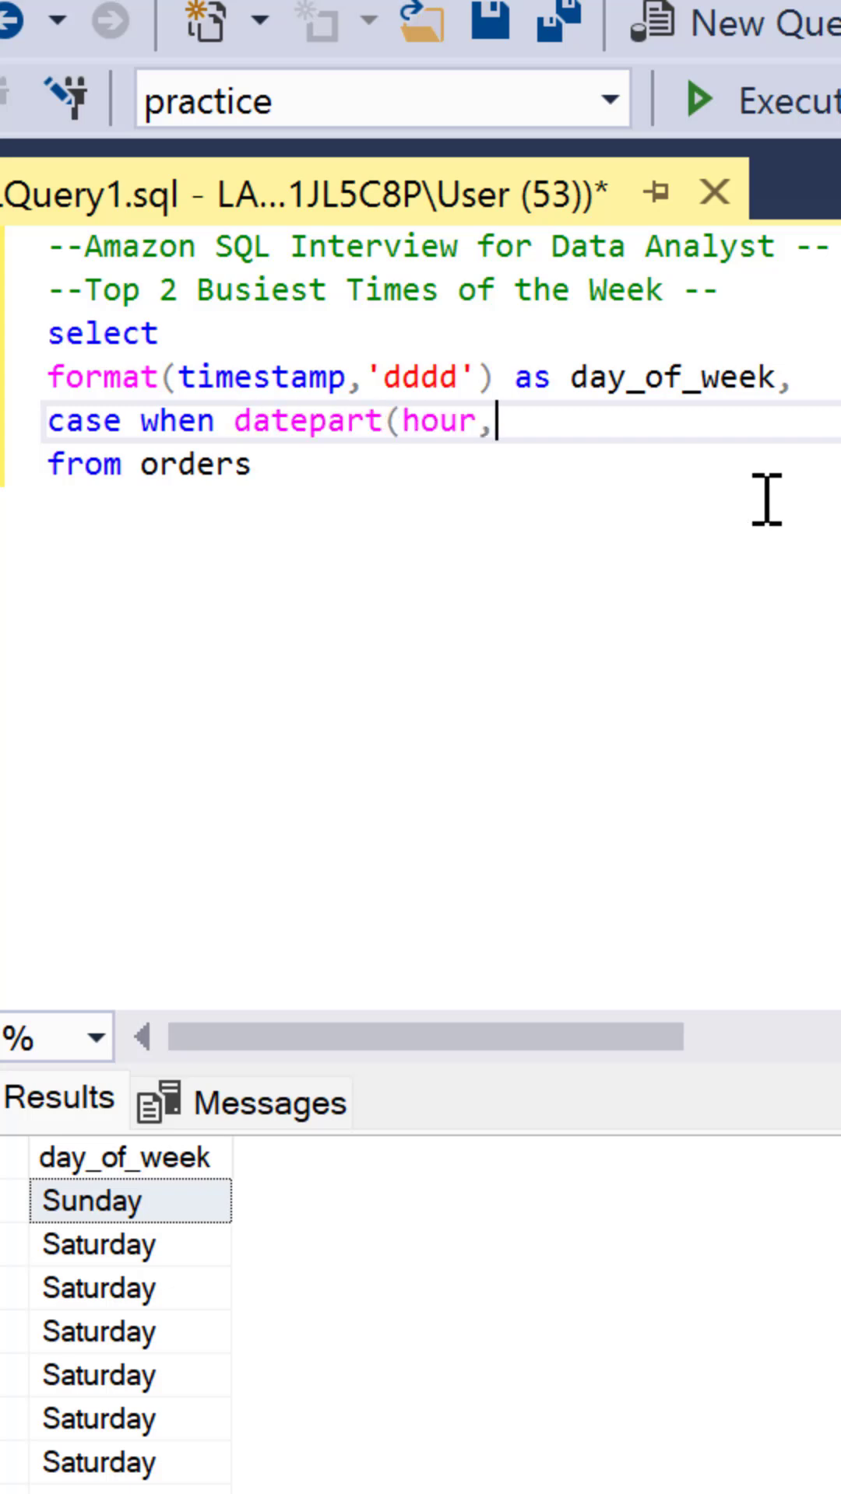
Complete the hour CASE: <12 'Morning', <15 'Early Afternoon', else 'Late Afternoon', end as periods
text(timestamp) <)
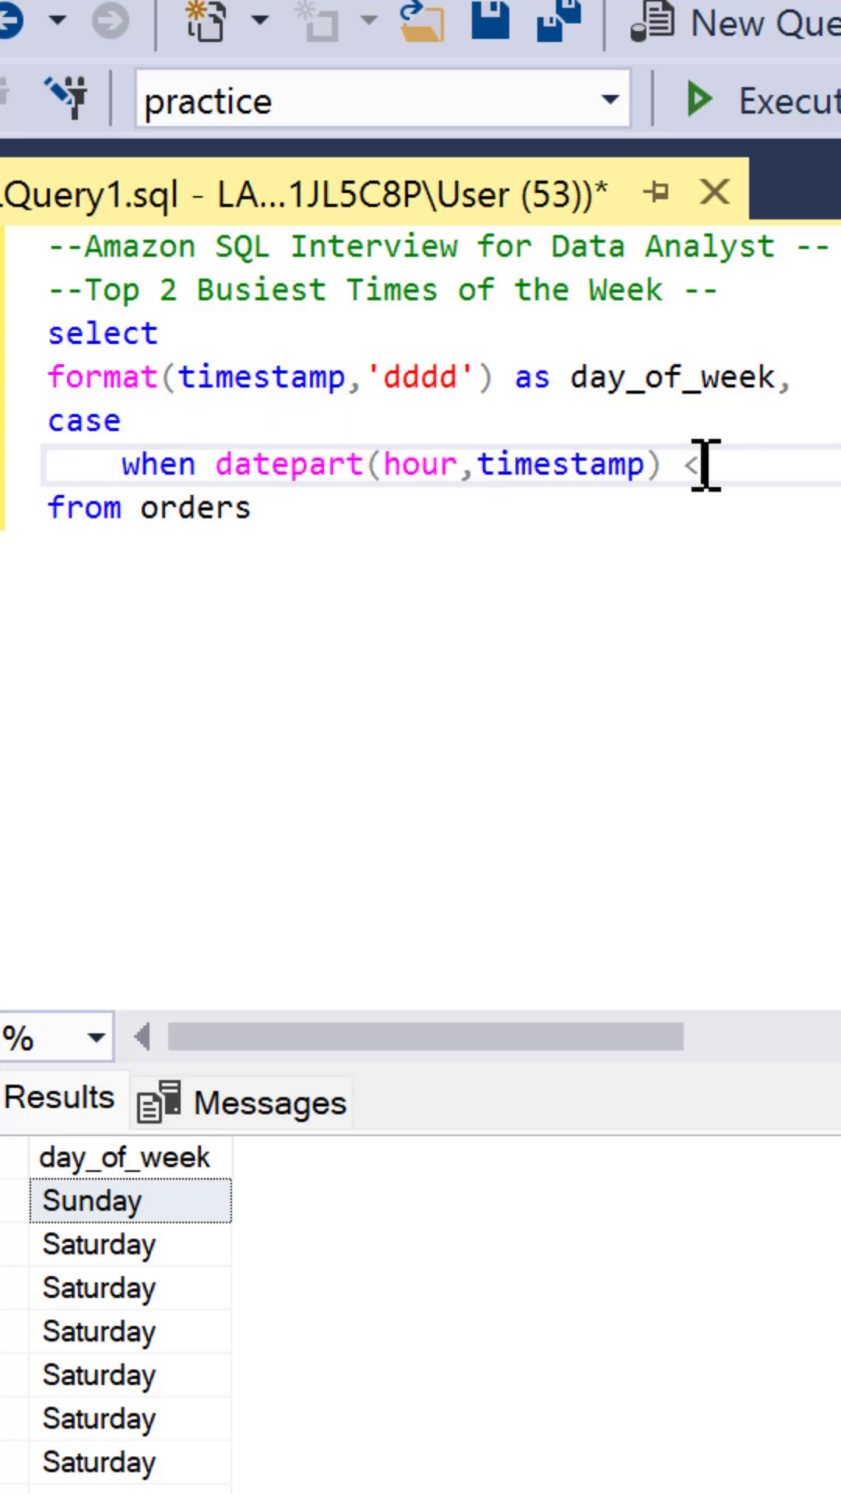
text(12)
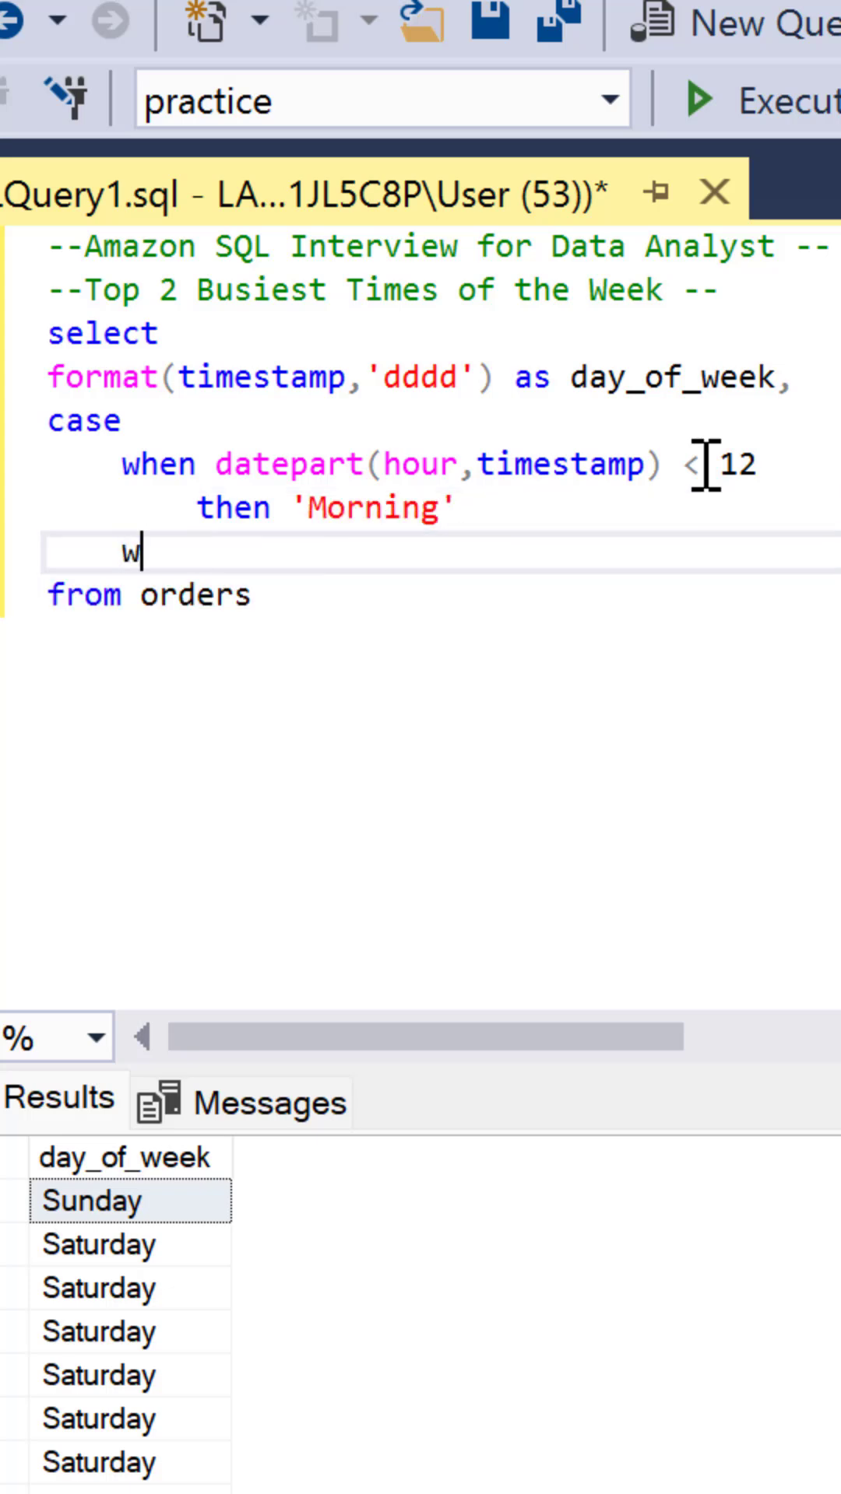
text(hen datepart(hour,timestamp) < 12)
text(then 'Early Afternoon)
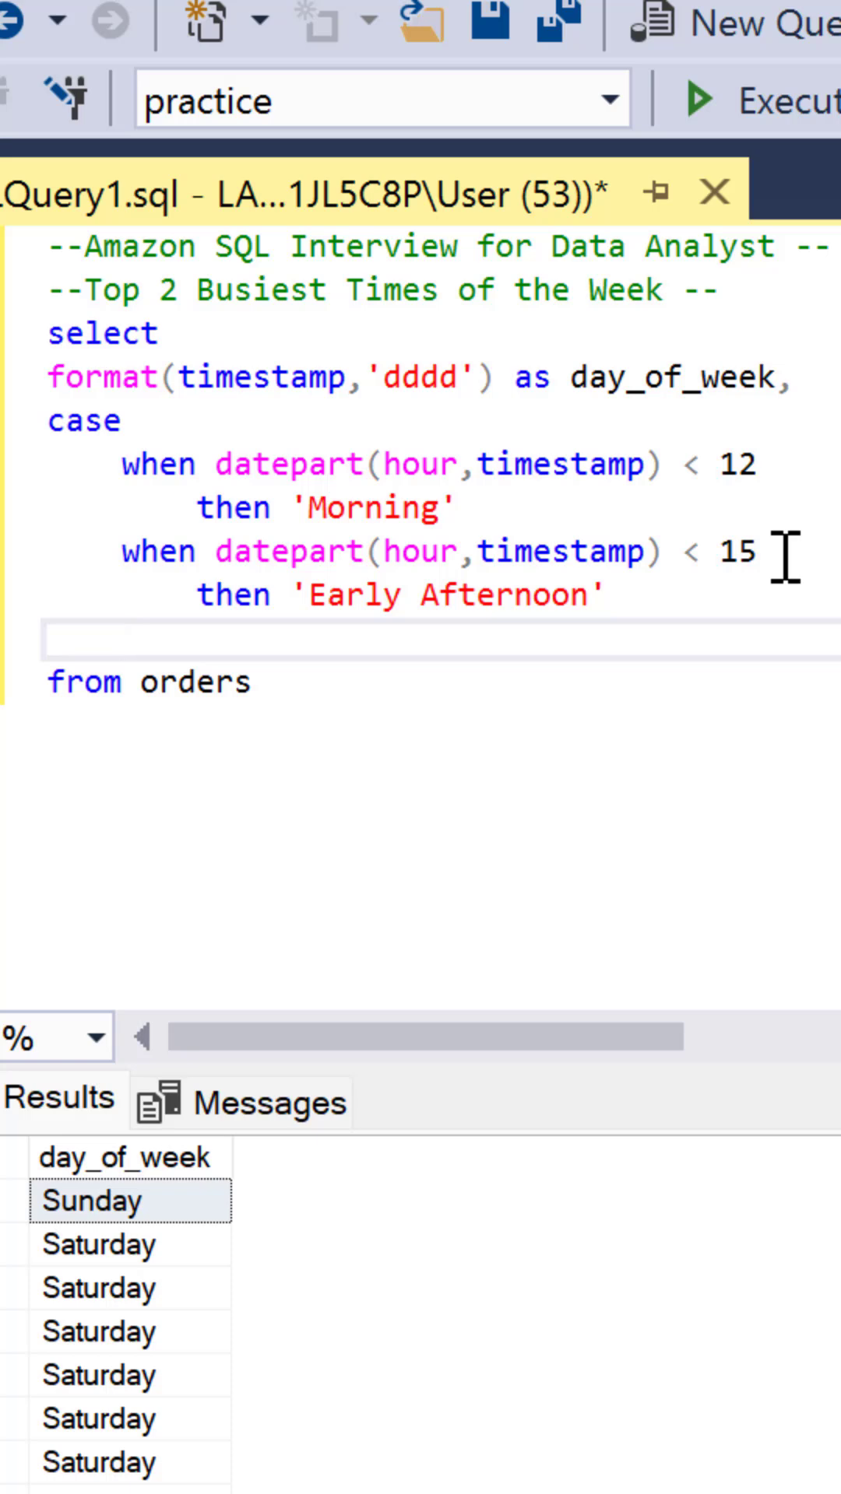
text(else 'Late Afternoon')
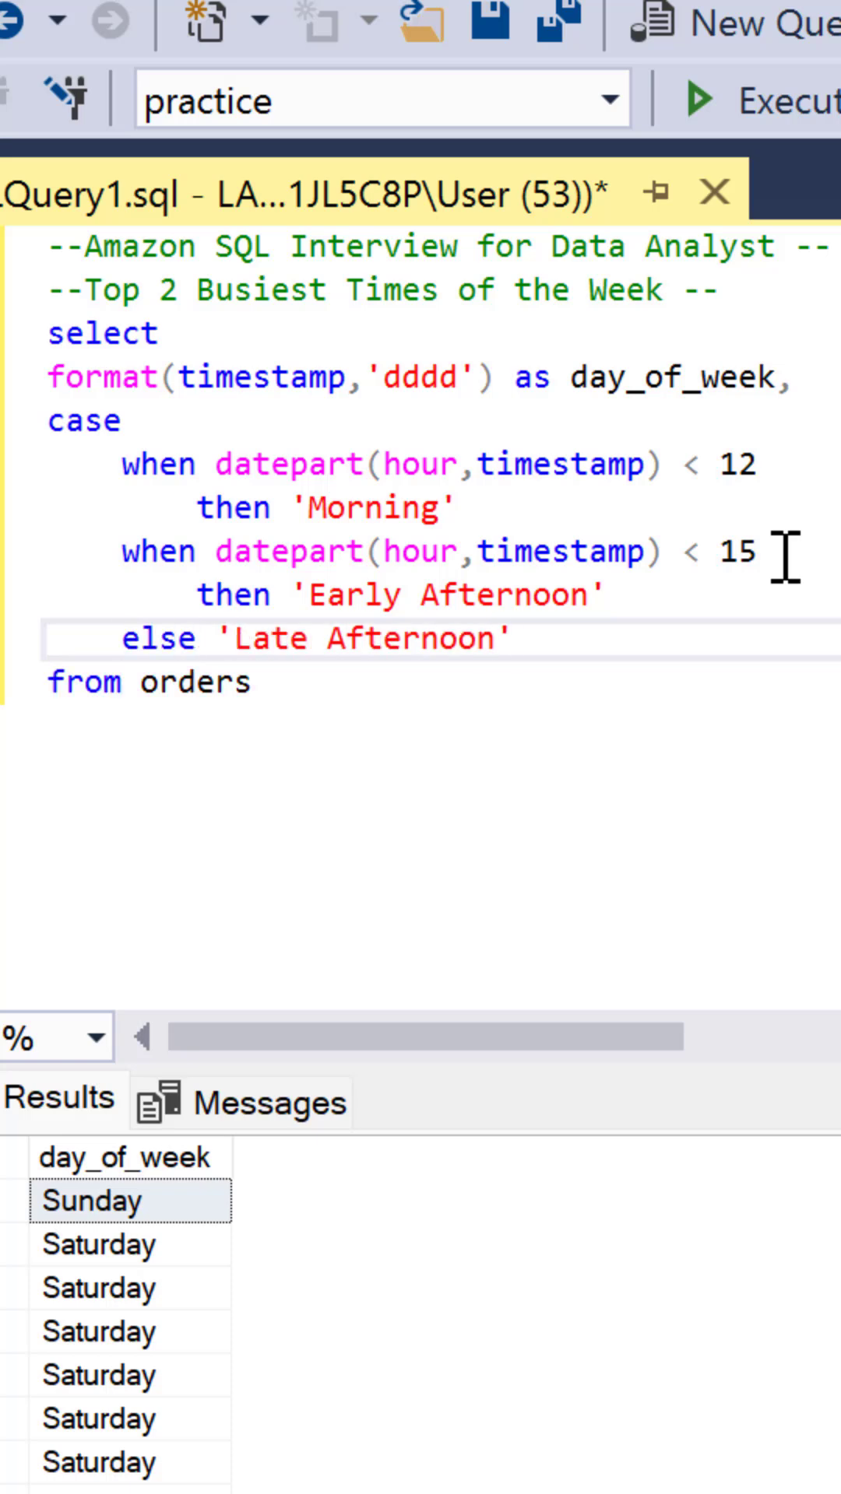
text(end as periods)
text(order_id)
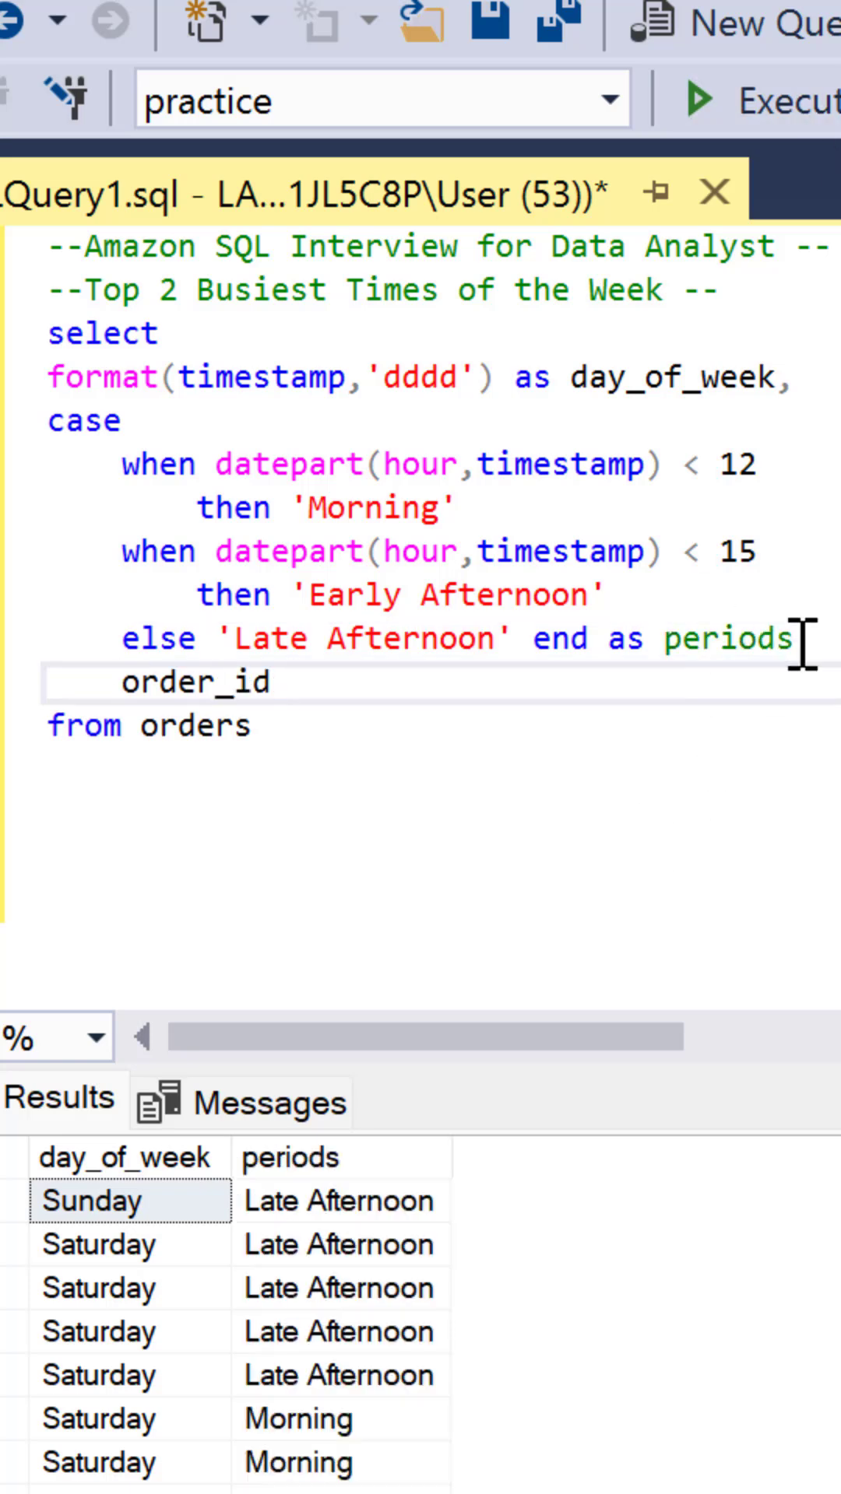
text(,)
text(rank)
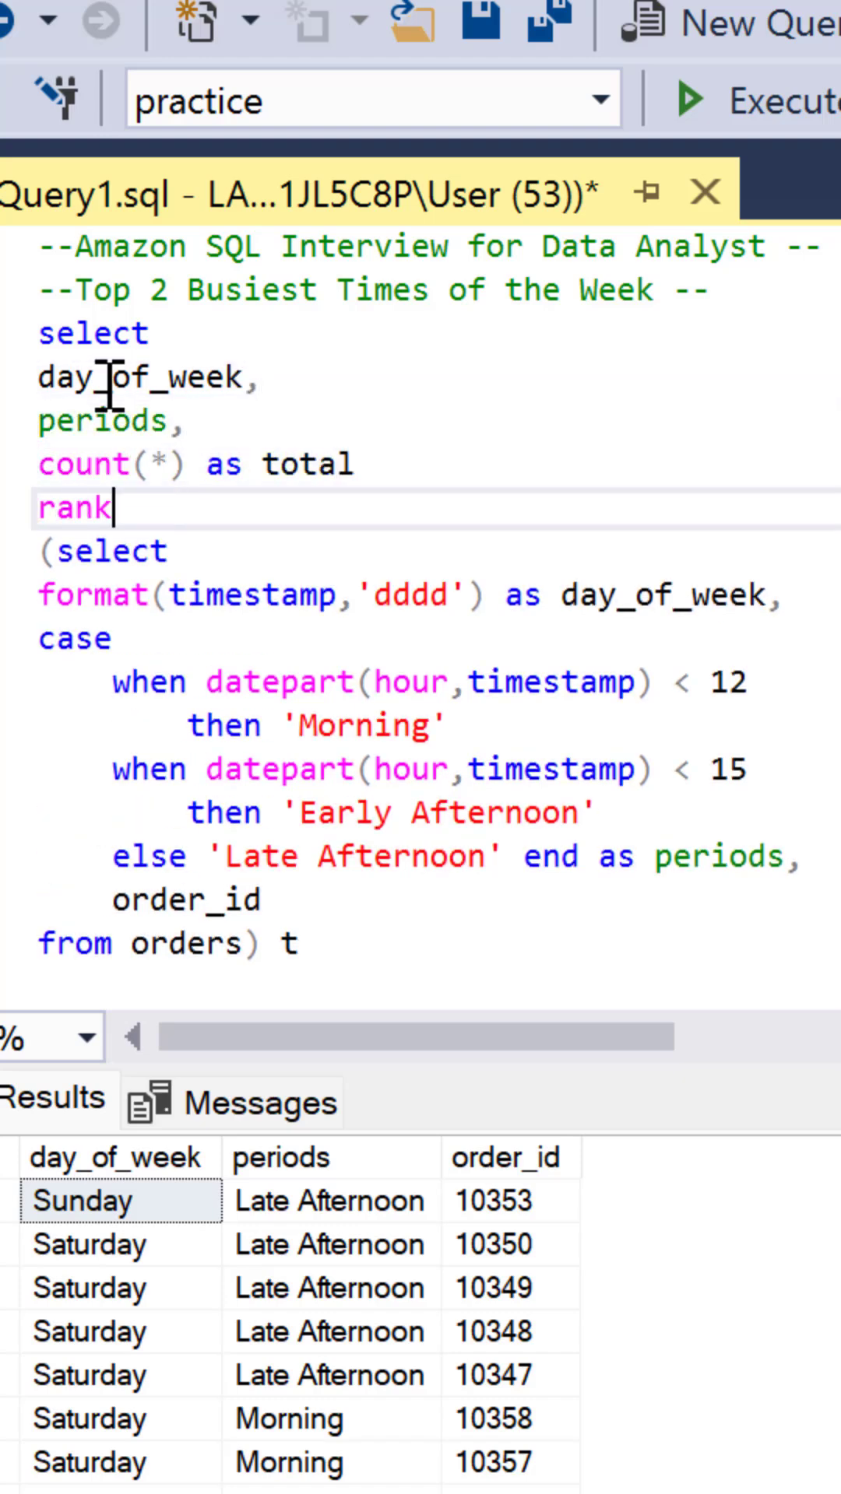
Add rank() over(order by count(*) desc) as rnk, group by day_of_week, periods, and run it
text(() over(order by count()
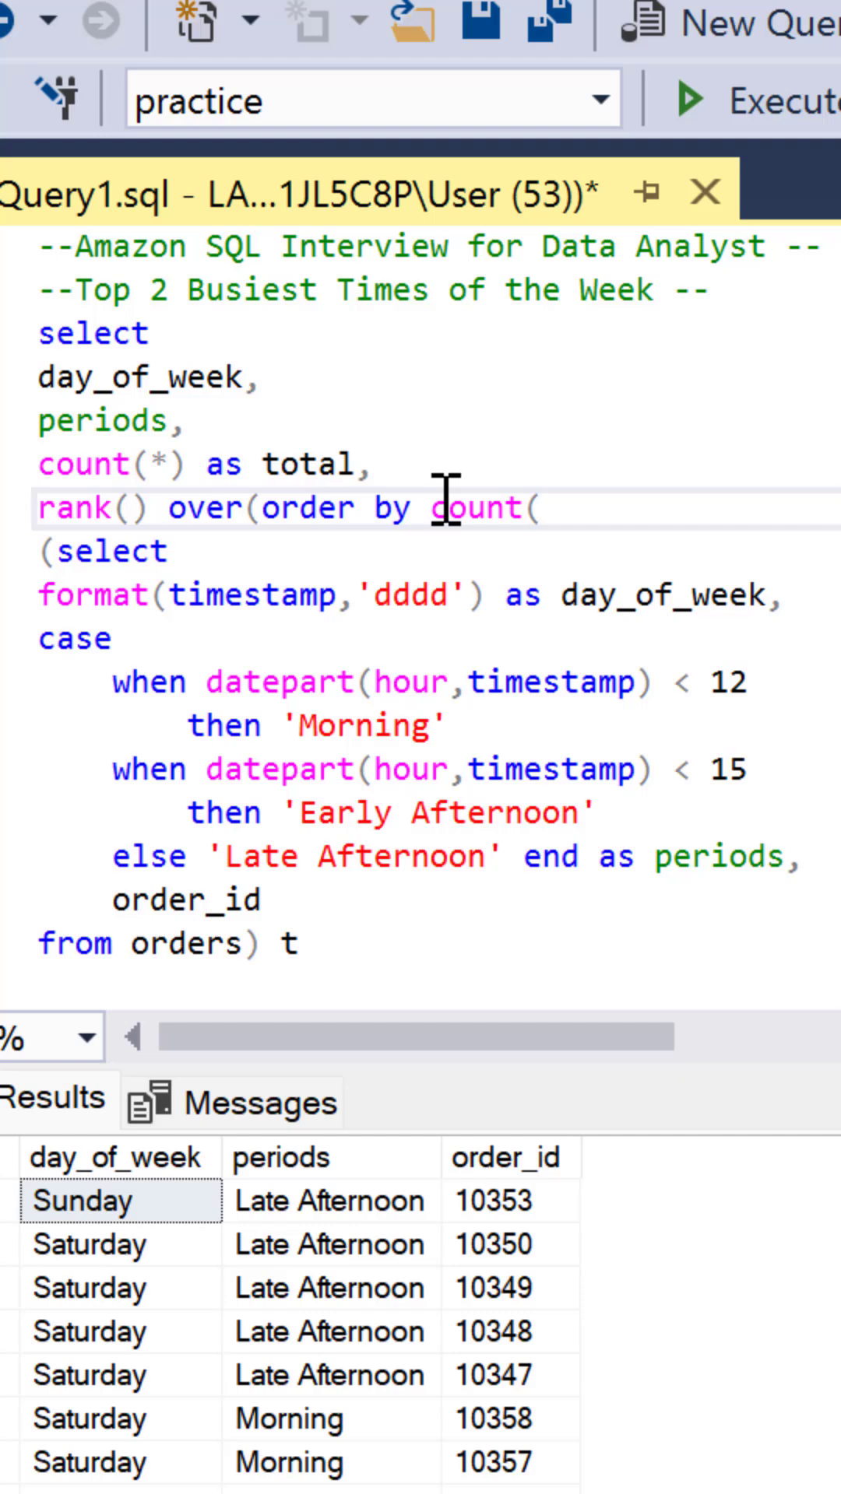
text(*) desc) as rnk)
text(from)
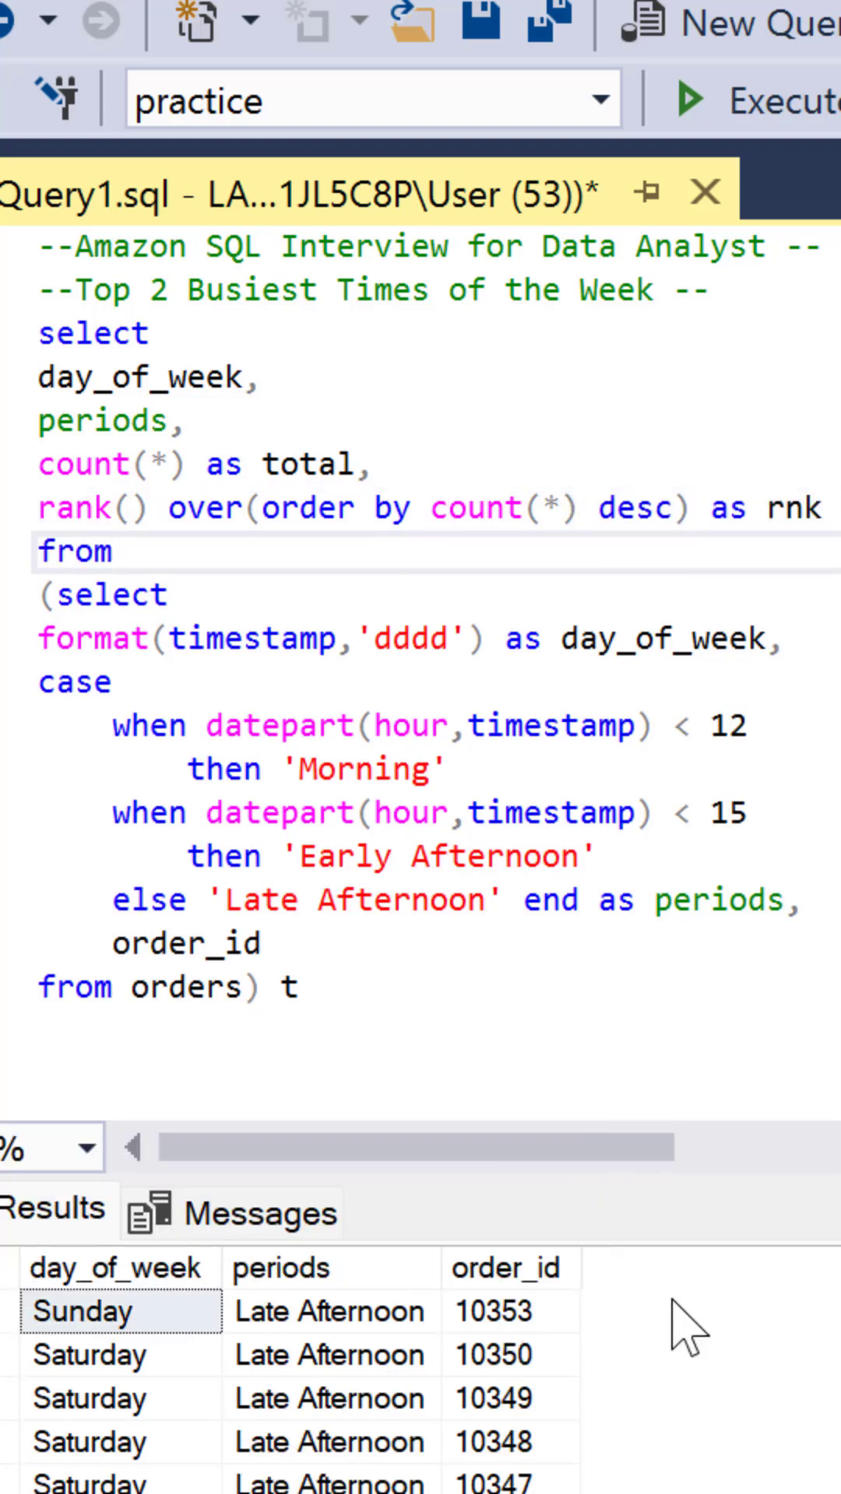
text(group by day_of_week, periods)
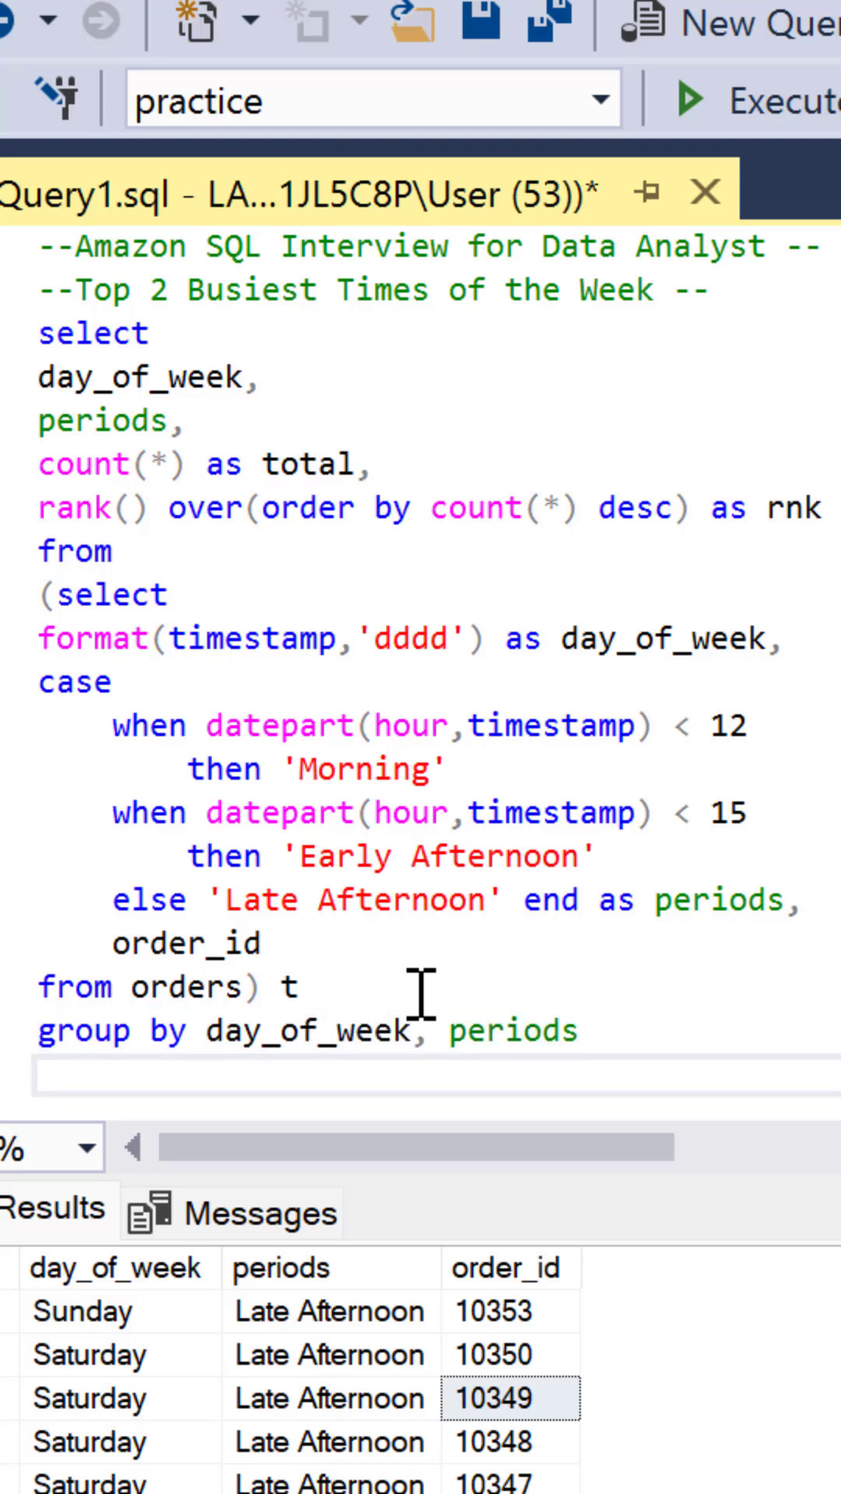
click(691, 96)
text(select day_of_week,)
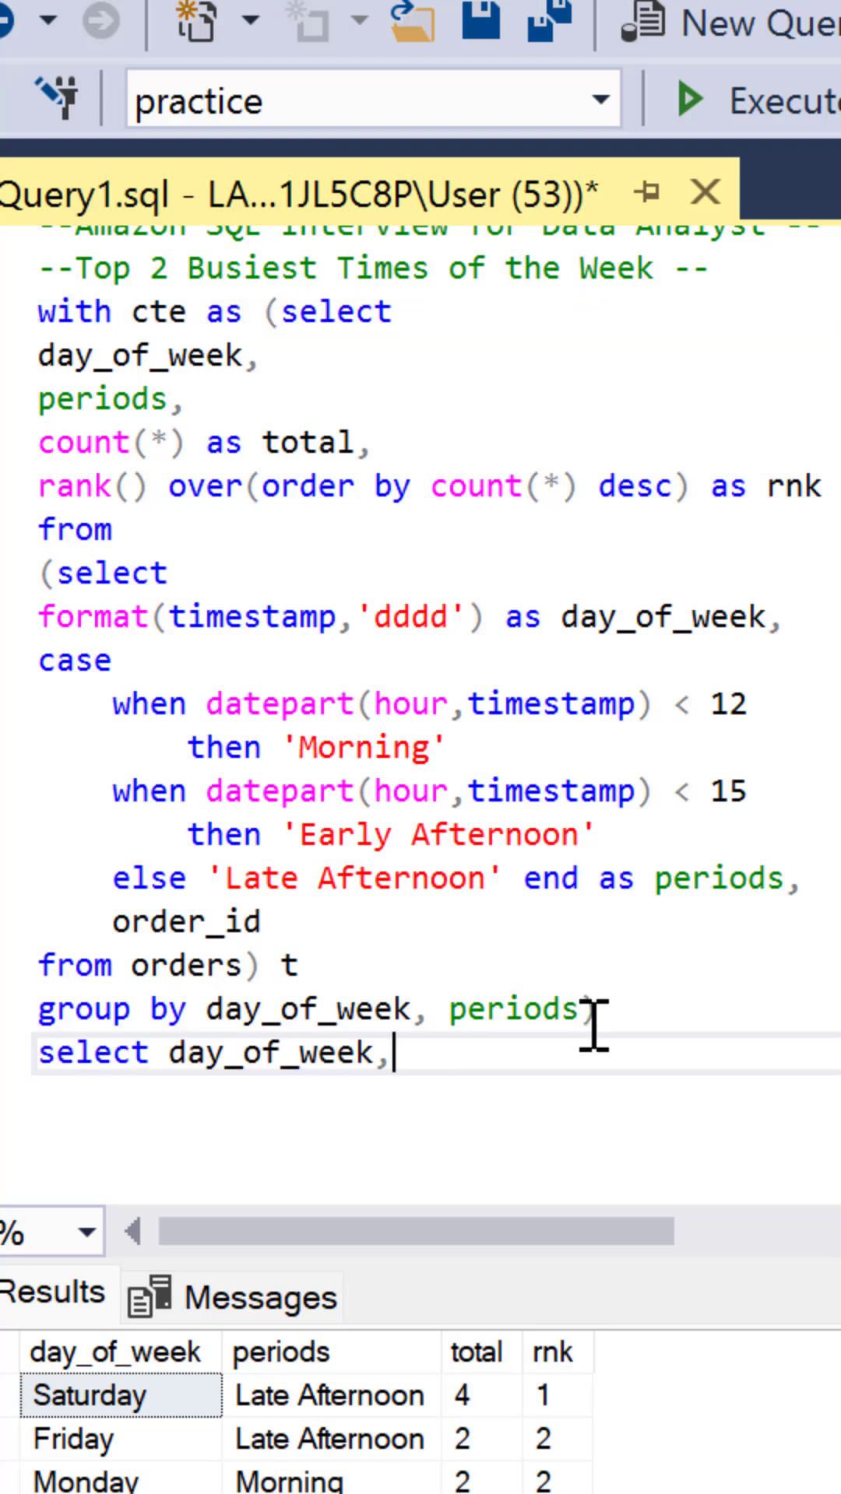
Write the outer select of day_of_week, periods, total from cte
text(periods,)
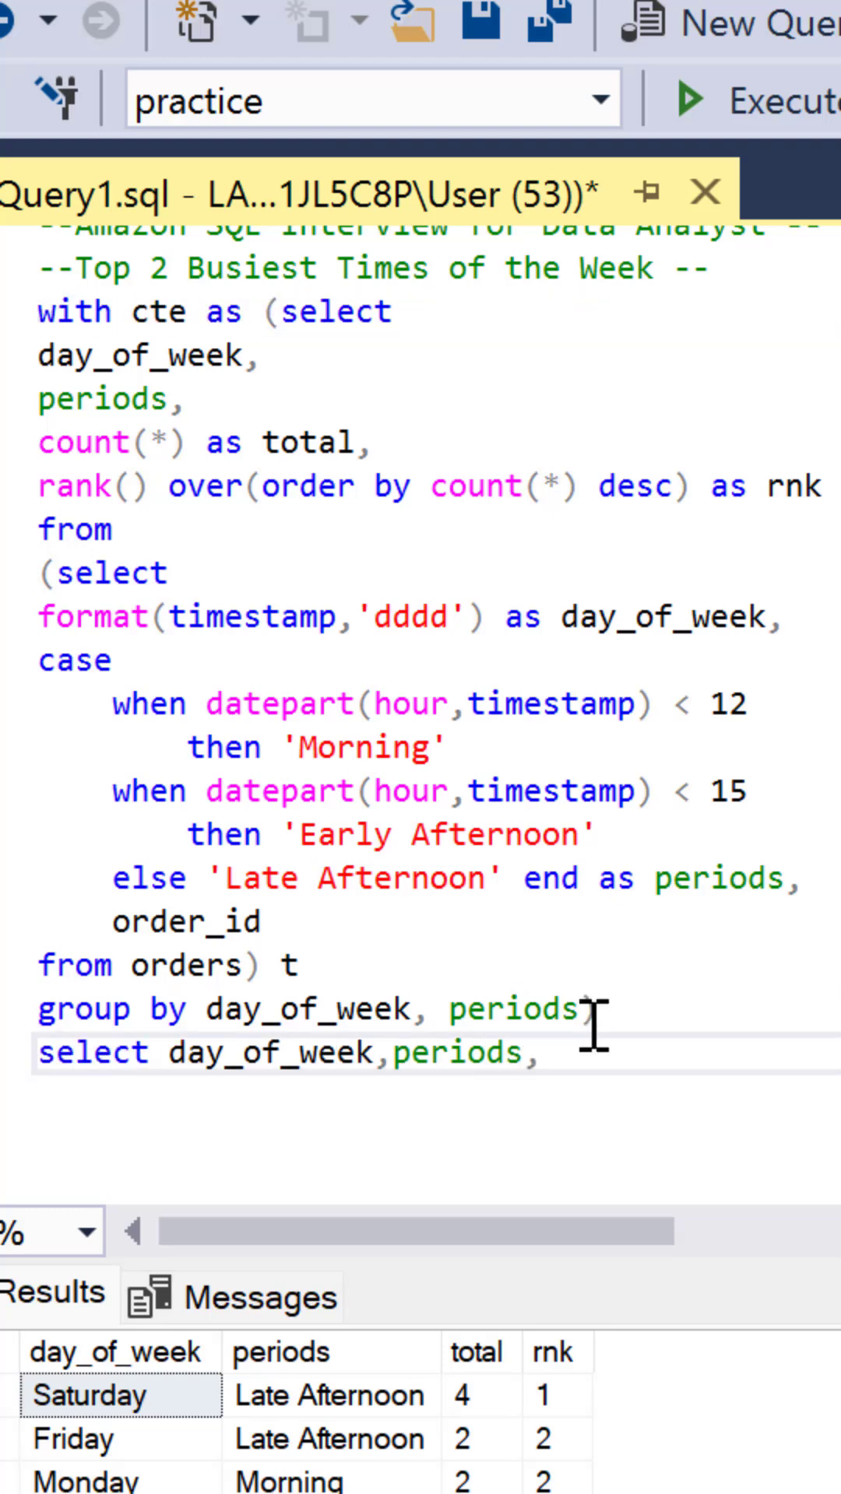
text(total from cte)
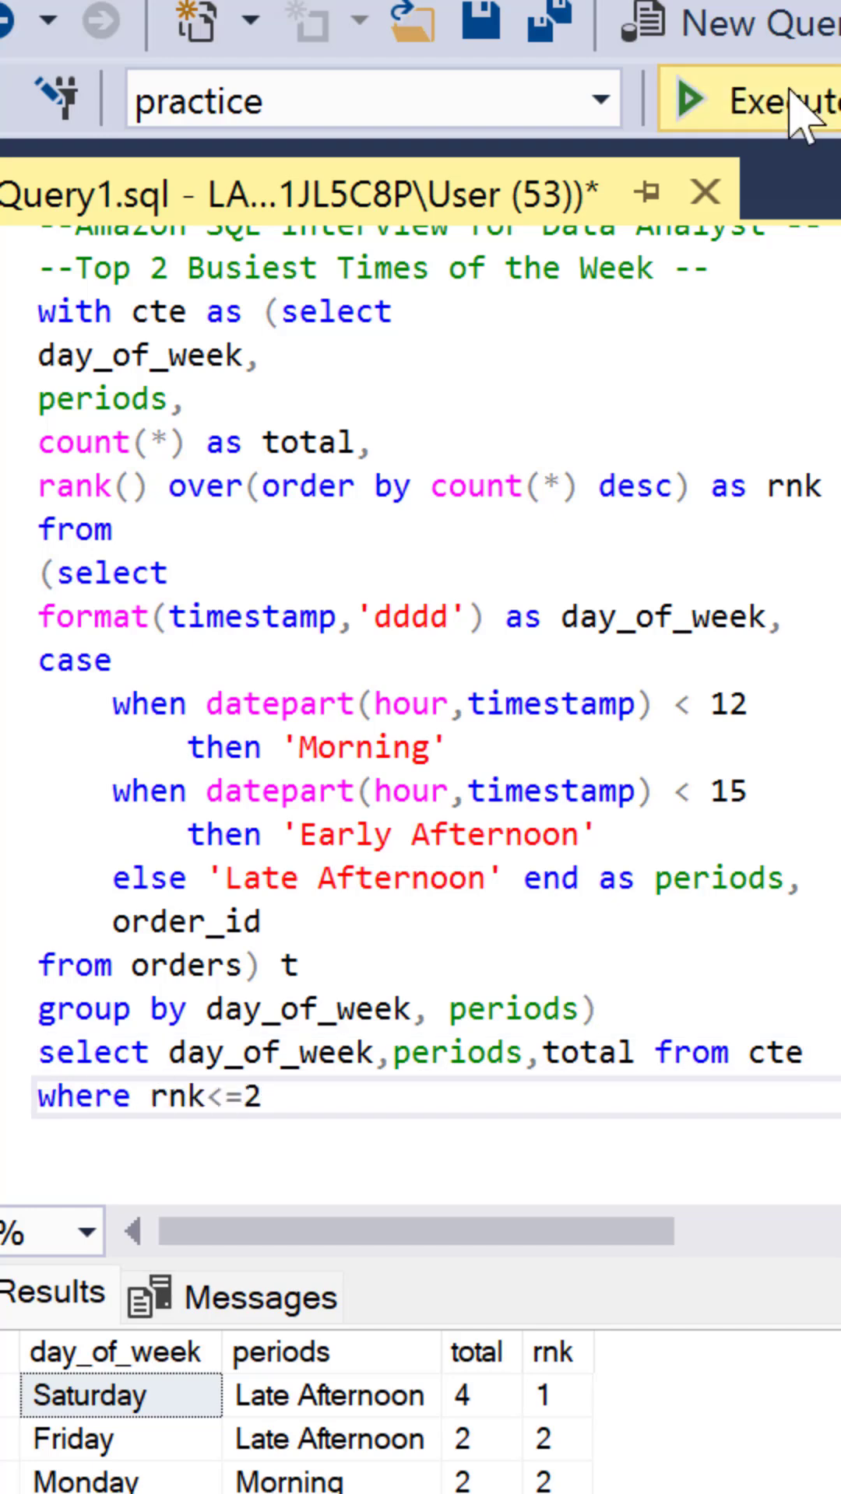